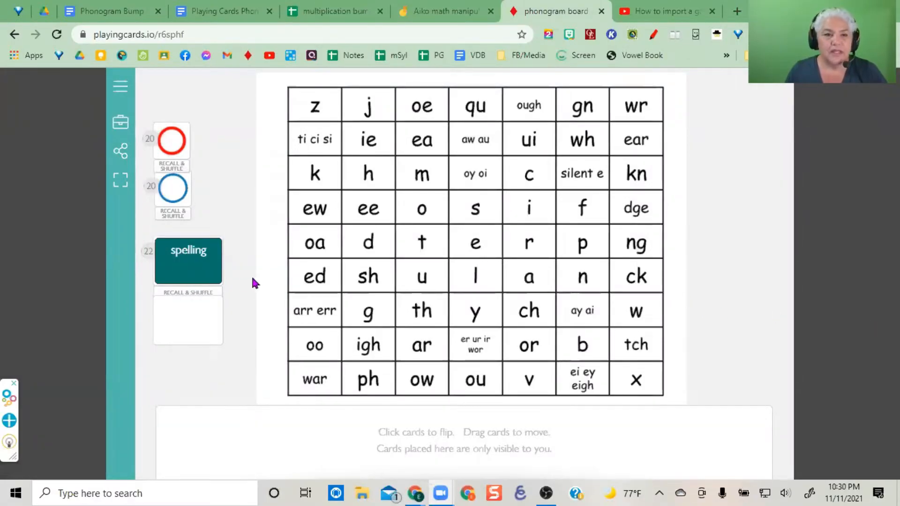
mouse_move(216, 281)
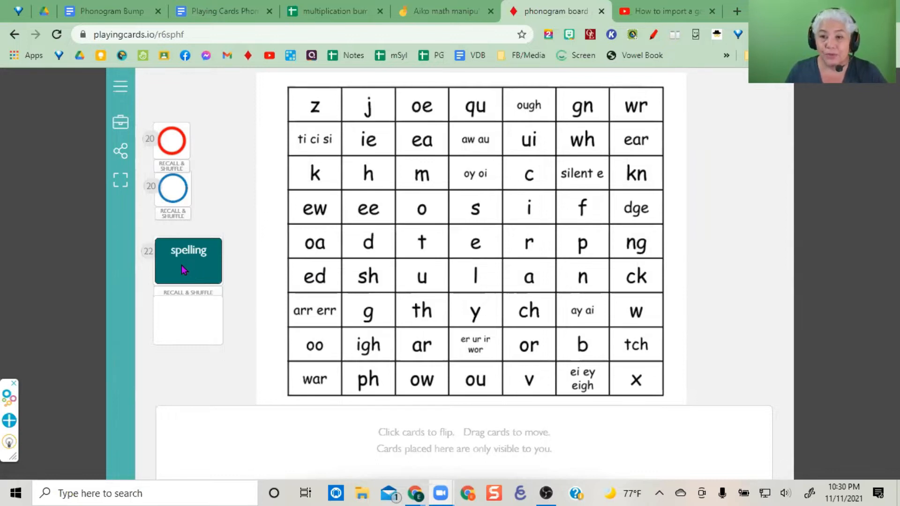
mouse_move(120, 124)
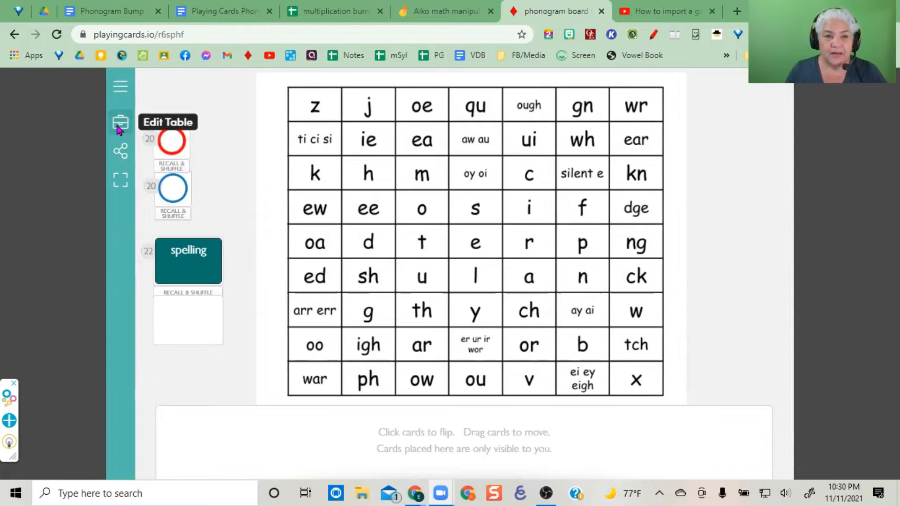
- Enter table edit mode on the phonogram board
click(121, 122)
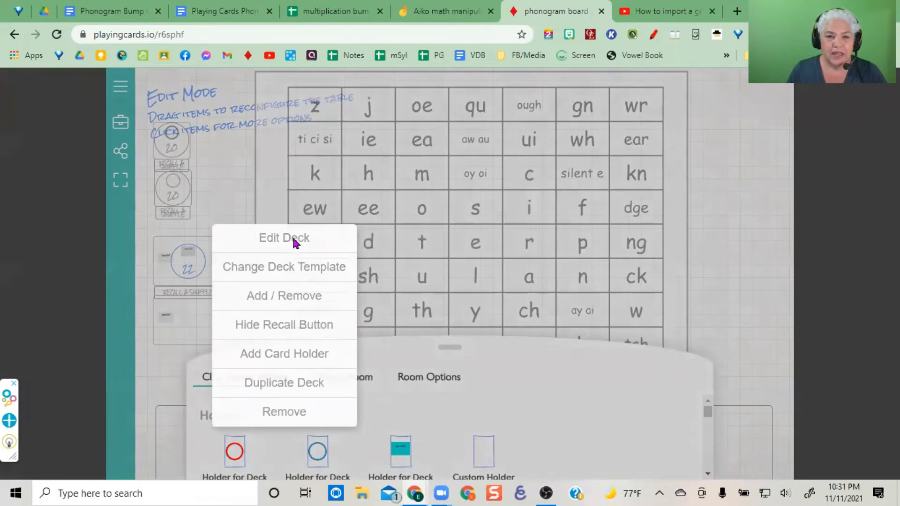
mouse_move(290, 274)
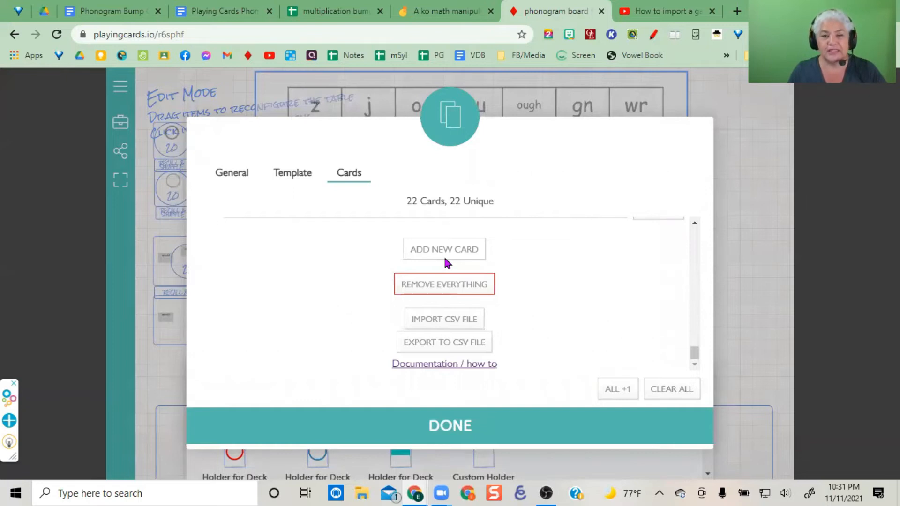
mouse_move(443, 254)
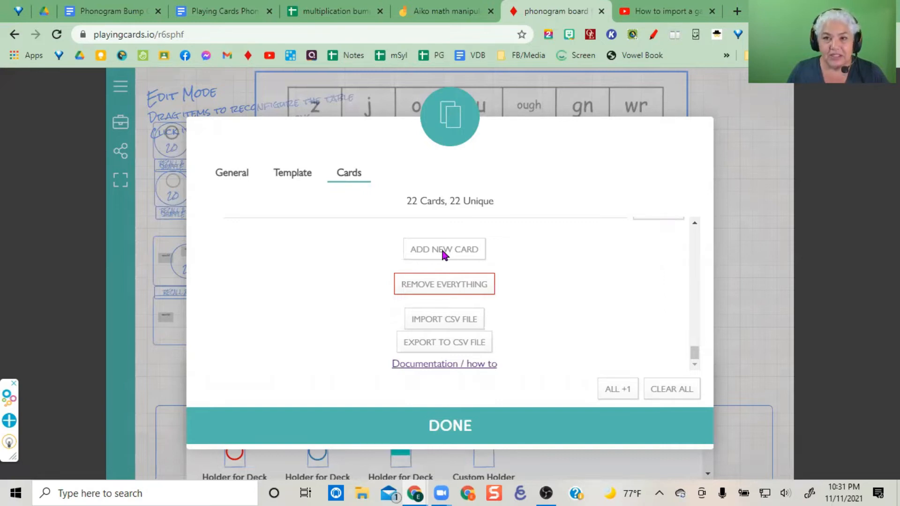
mouse_move(465, 325)
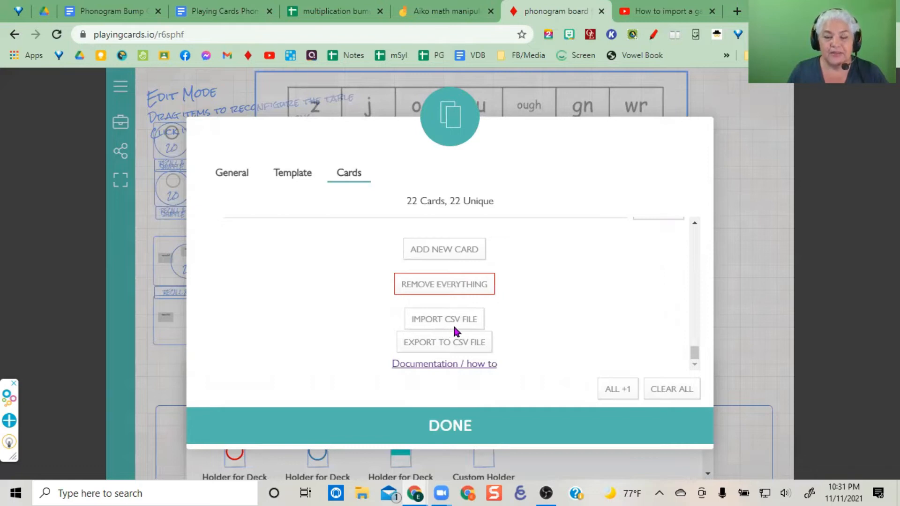
mouse_move(464, 332)
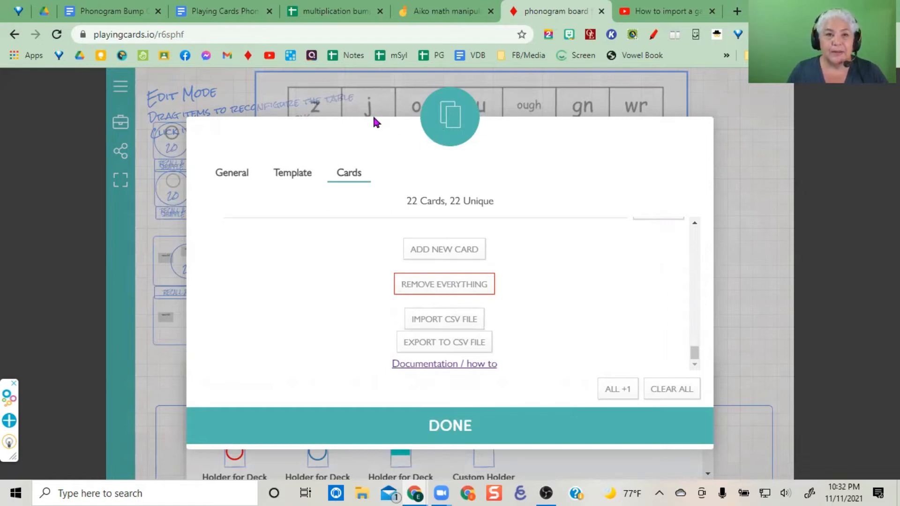
mouse_move(374, 127)
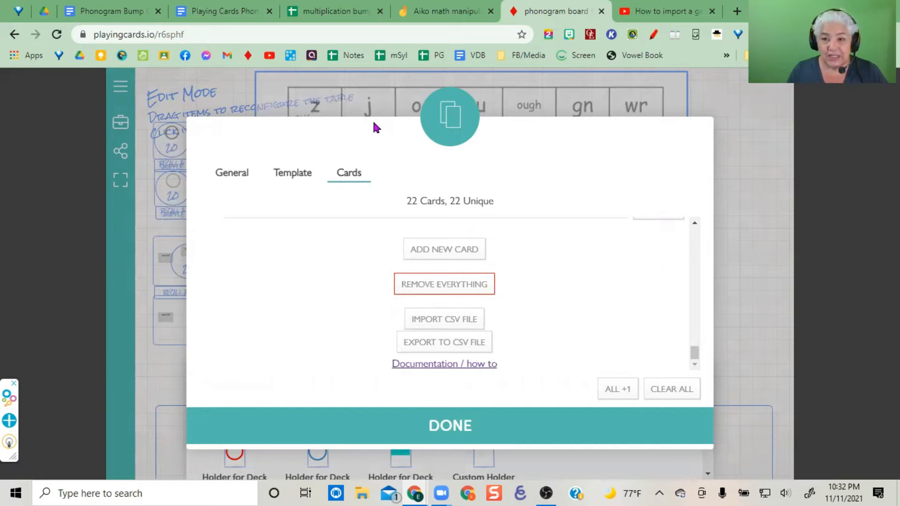
mouse_move(679, 68)
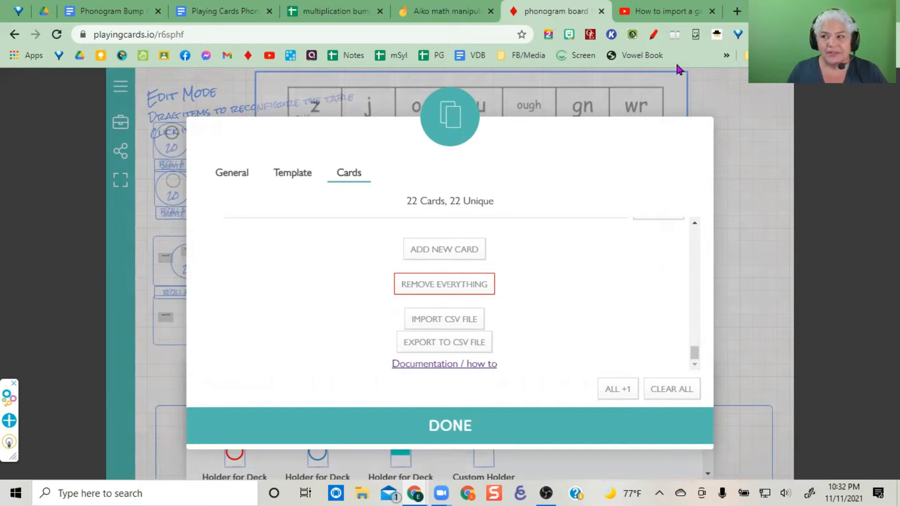
mouse_move(509, 112)
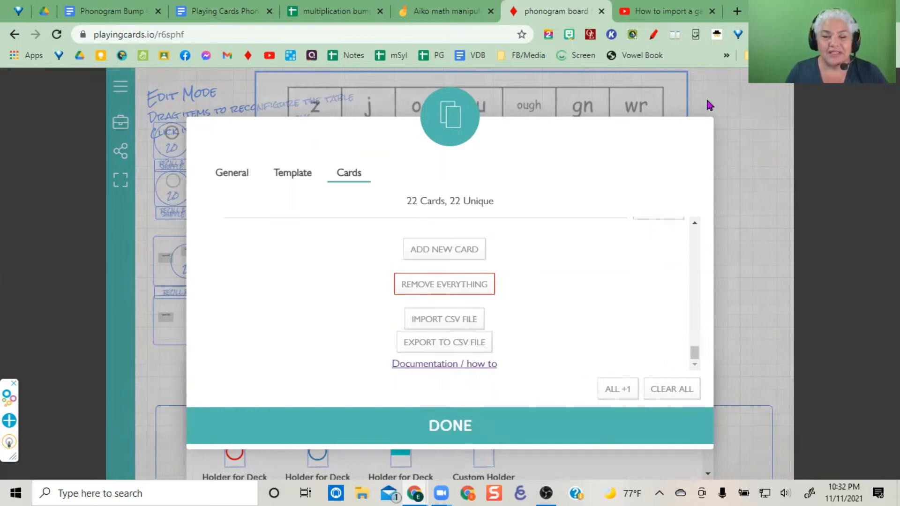
- Switch to the HFW for review sheet and look over the words in column A
click(103, 11)
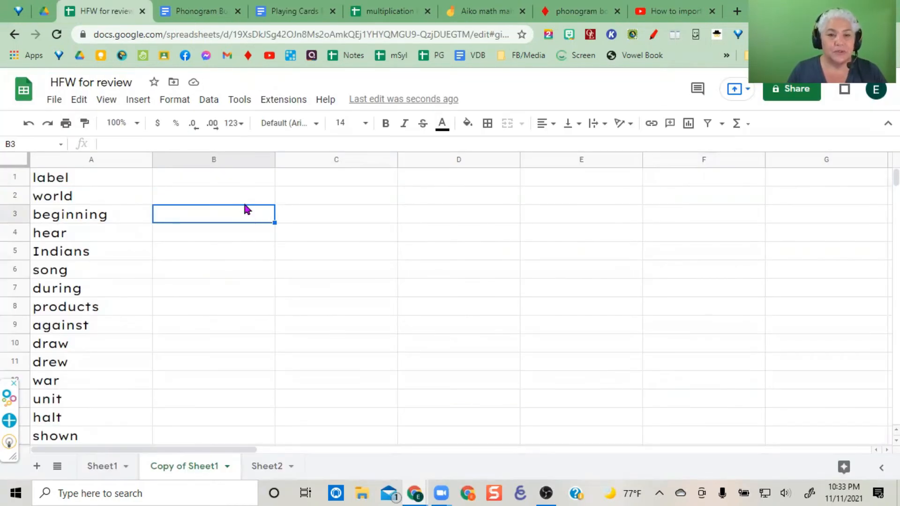
mouse_move(86, 418)
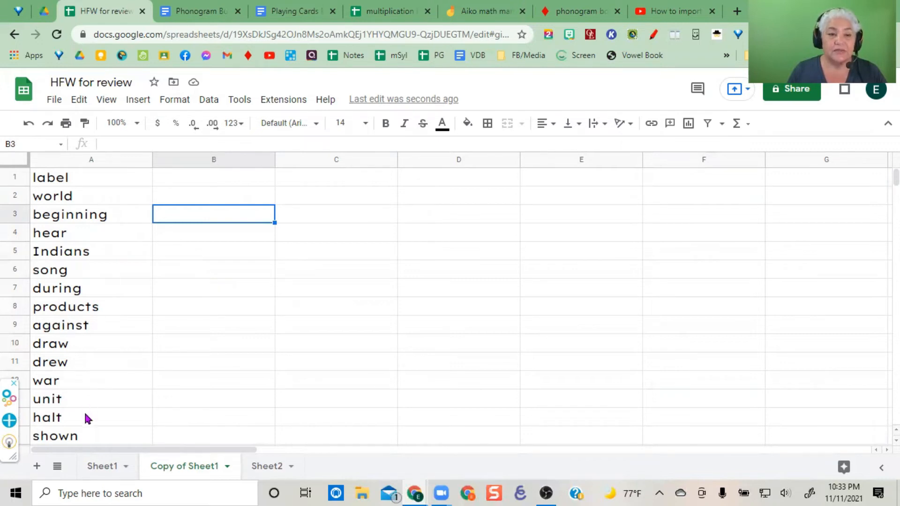
scroll(down, 3)
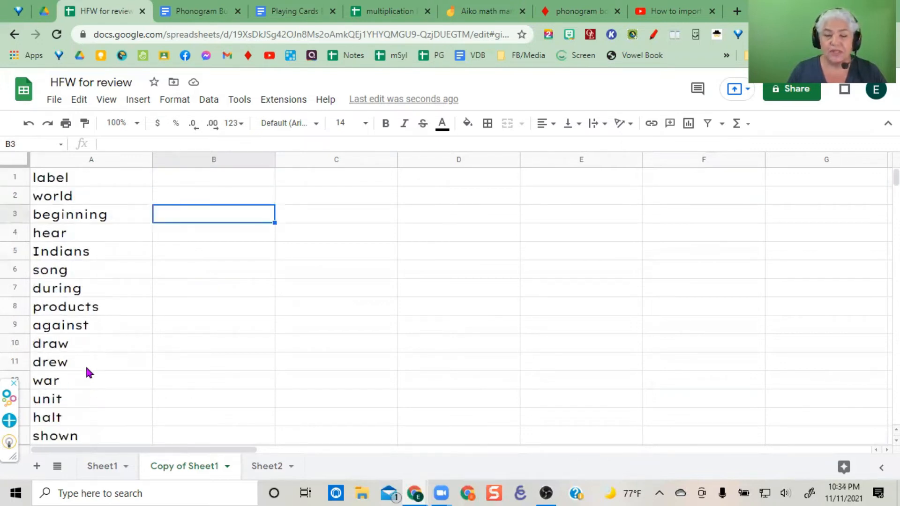
mouse_move(57, 184)
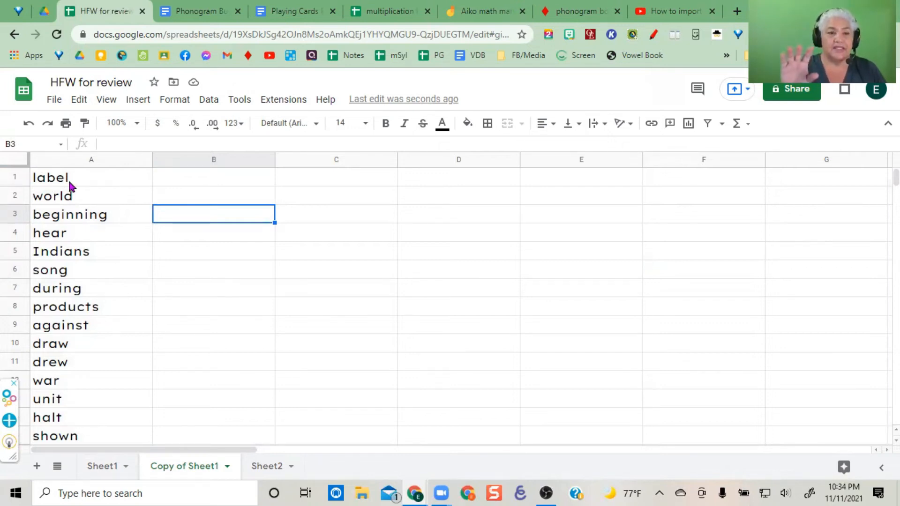
mouse_move(87, 217)
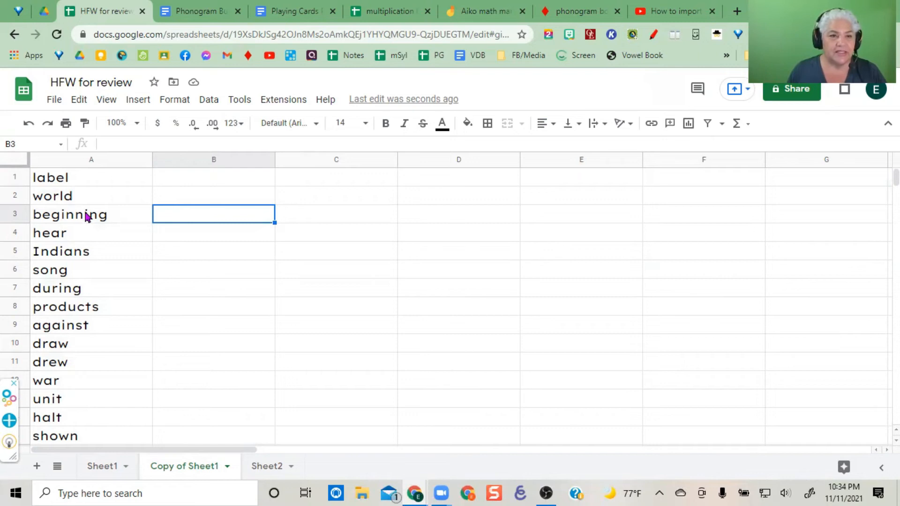
mouse_move(96, 408)
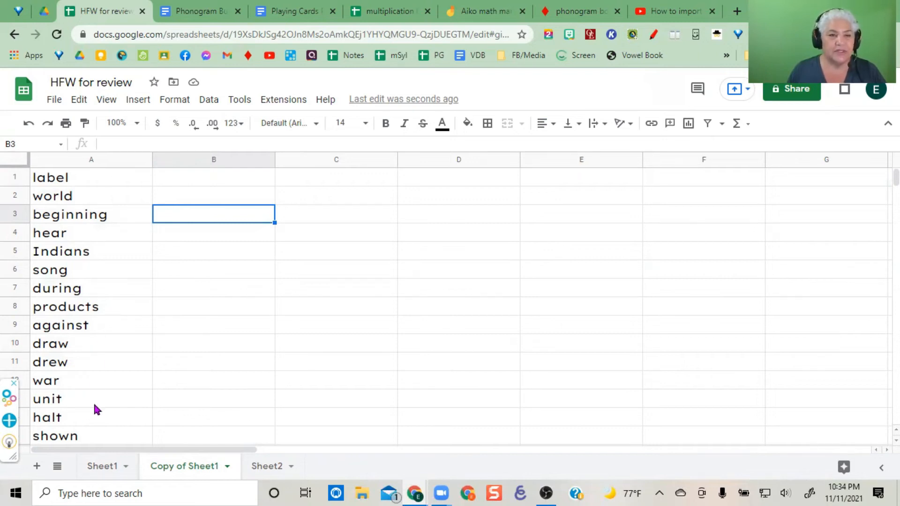
scroll(down, 3)
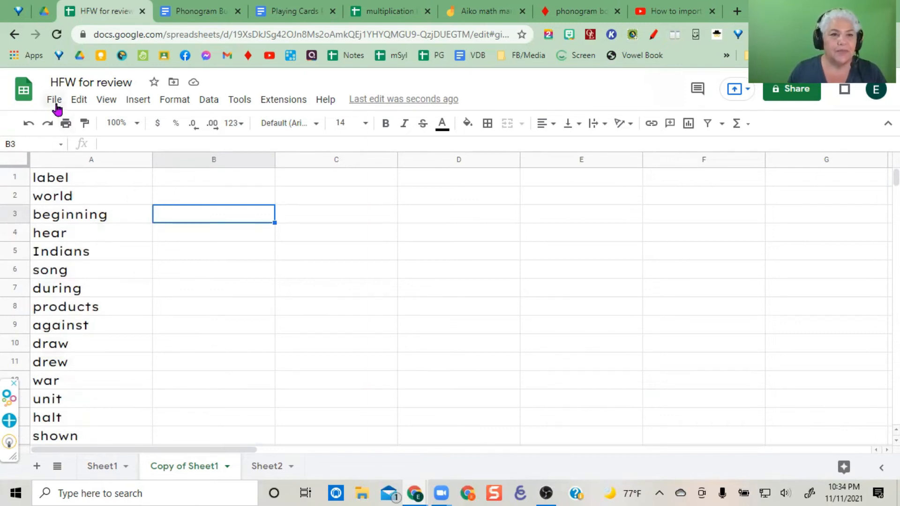
- Download the HFW for review sheet as a .csv file via File > Download
click(54, 100)
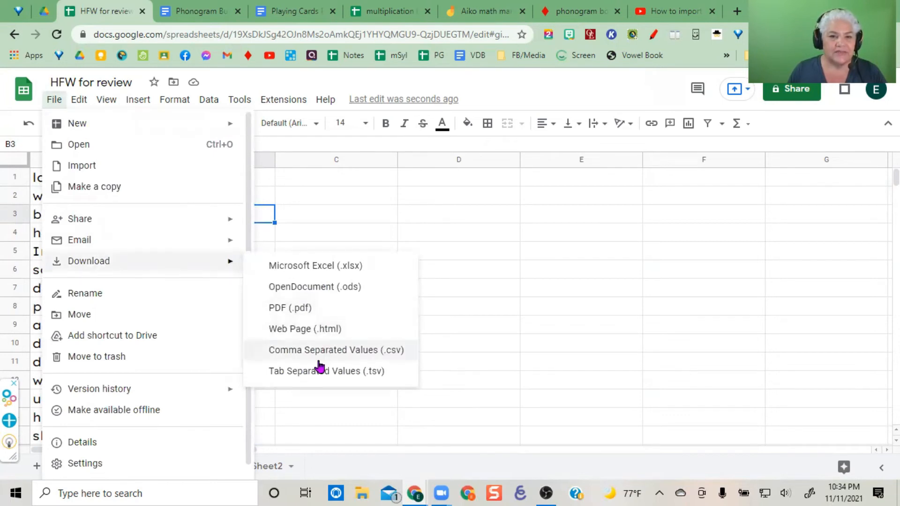
click(335, 349)
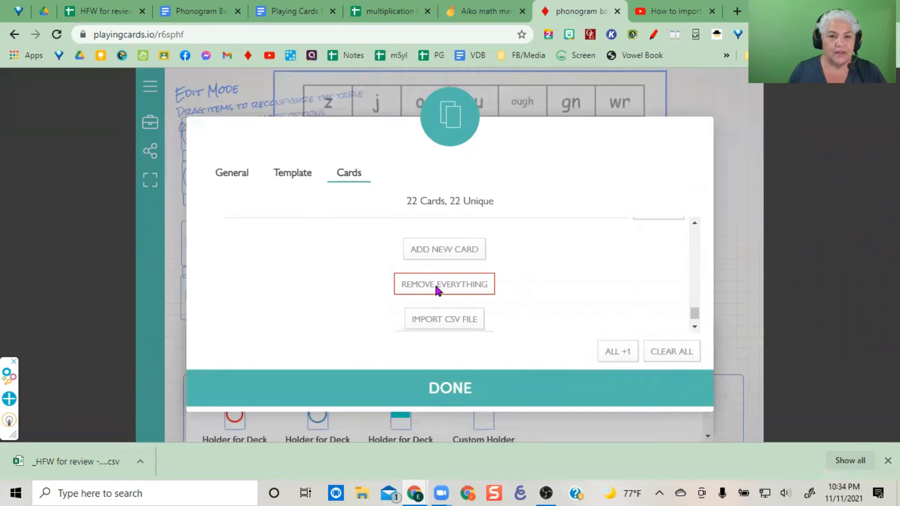
- Remove everything from the spelling deck and confirm, leaving 0 cards
click(443, 283)
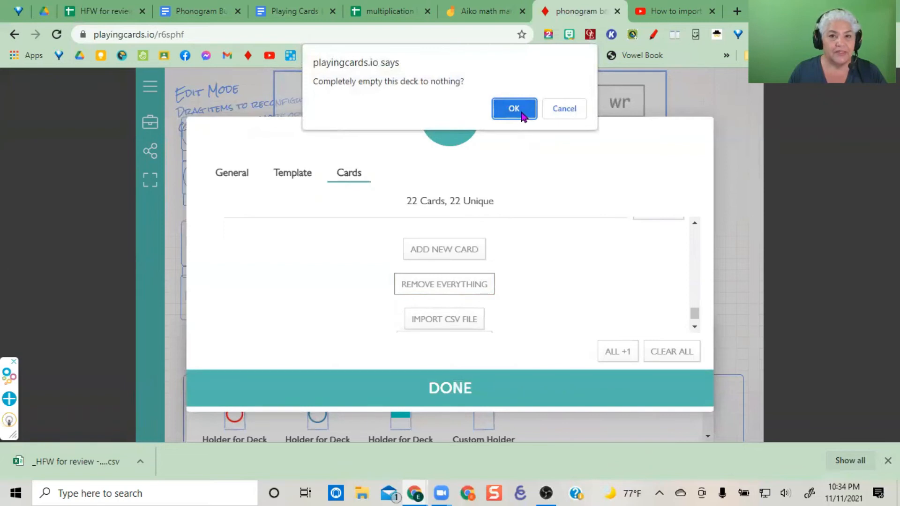
click(512, 108)
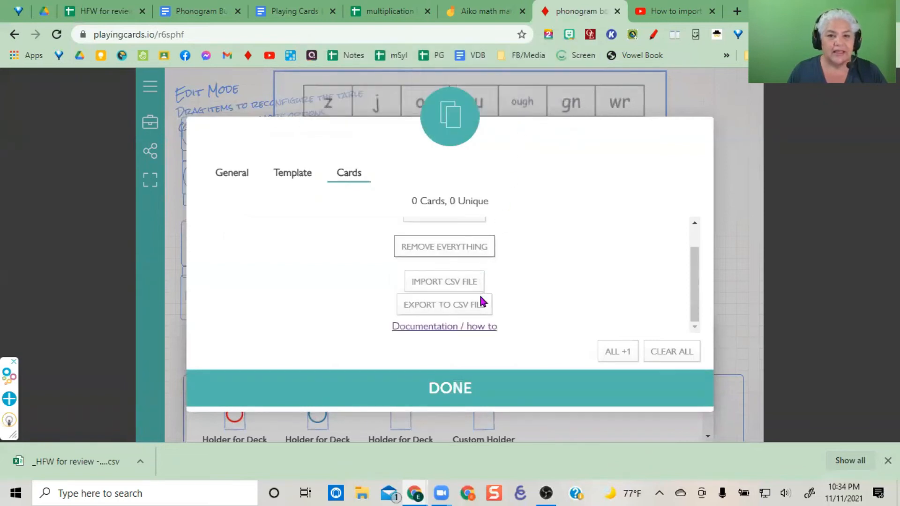
mouse_move(450, 288)
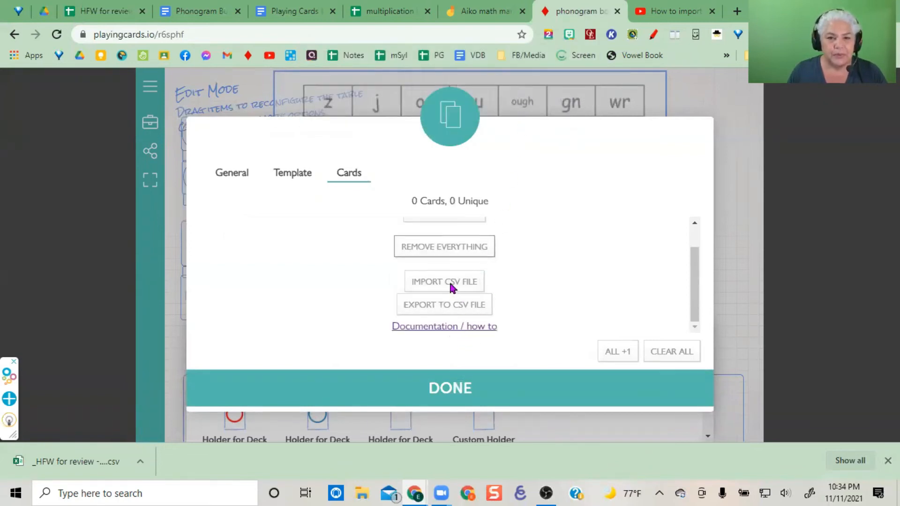
- Import the downloaded HFW for review CSV, filling the deck with 22 word cards
click(443, 281)
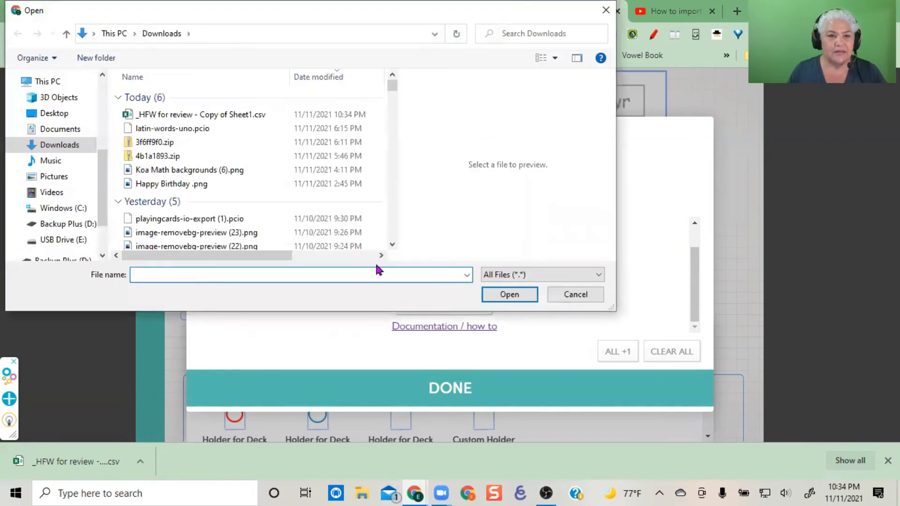
click(201, 115)
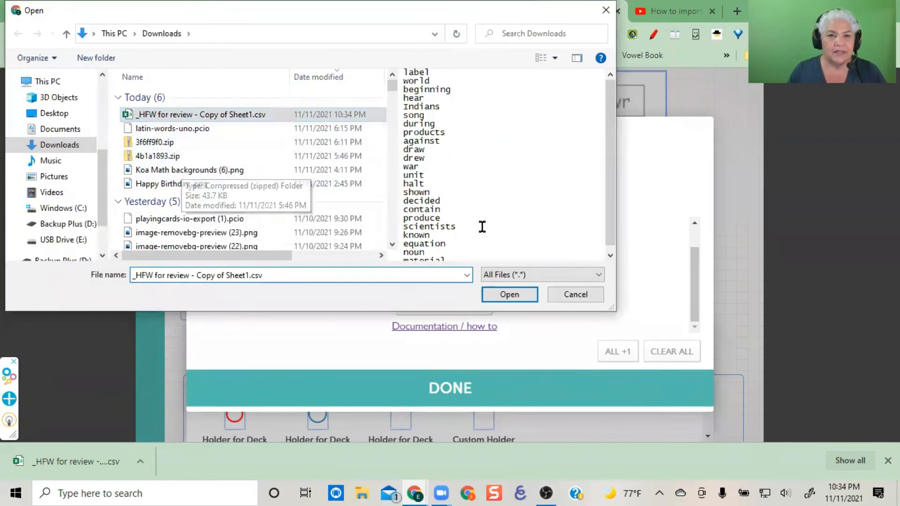
click(508, 294)
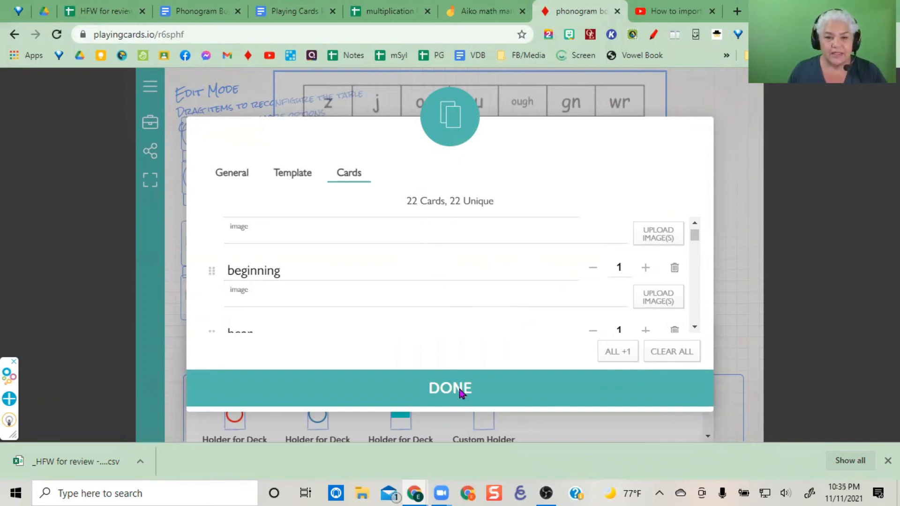
- Finish with Done, closing the deck editor on the 22-card spelling deck
click(450, 388)
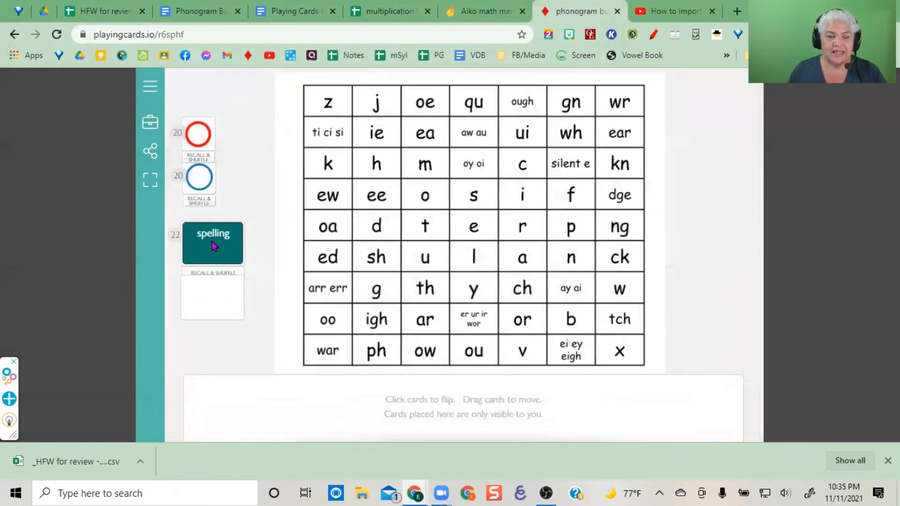
mouse_move(221, 257)
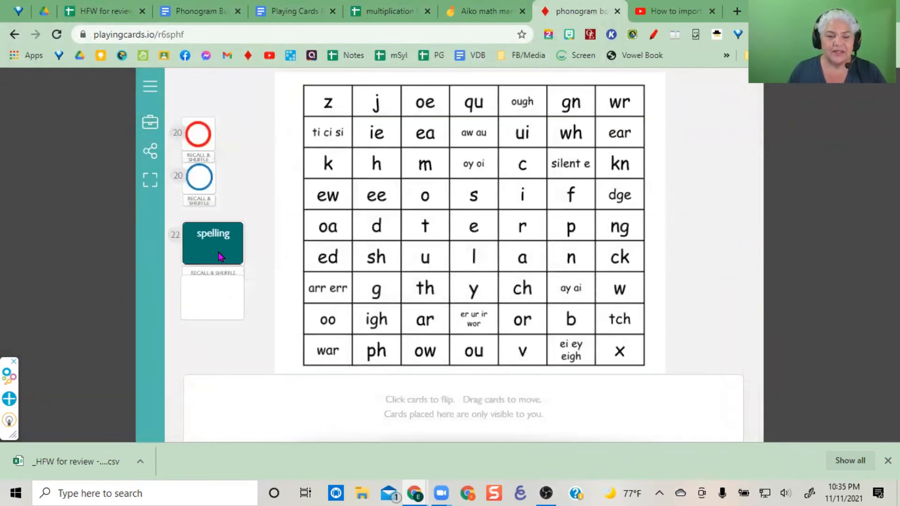